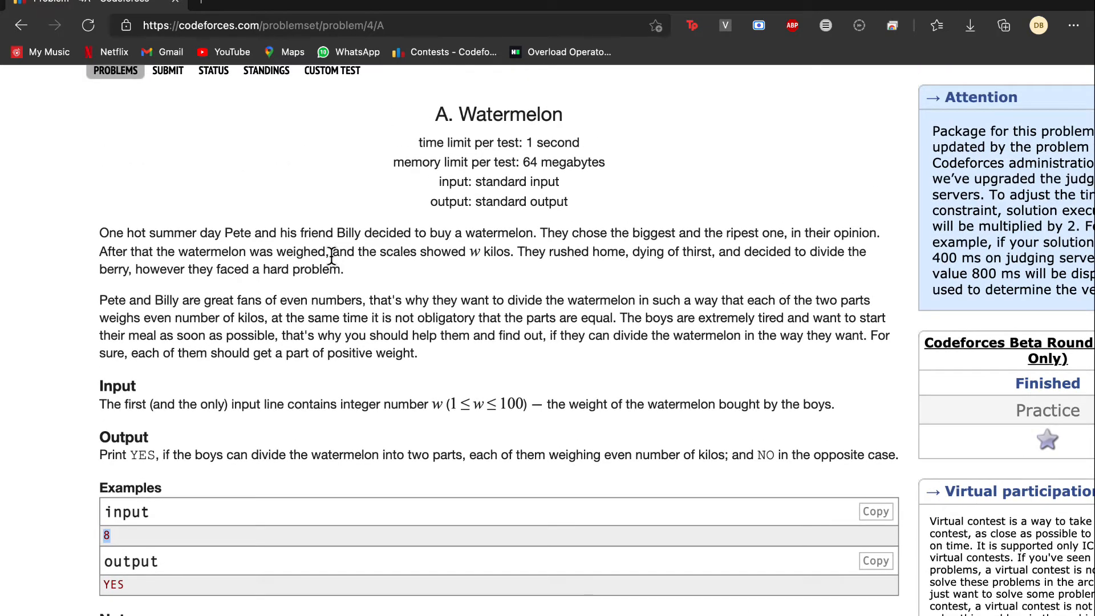
- Set input.txt to 8, comment out main's run_case loop with //, and add a line below
scroll(down, 3)
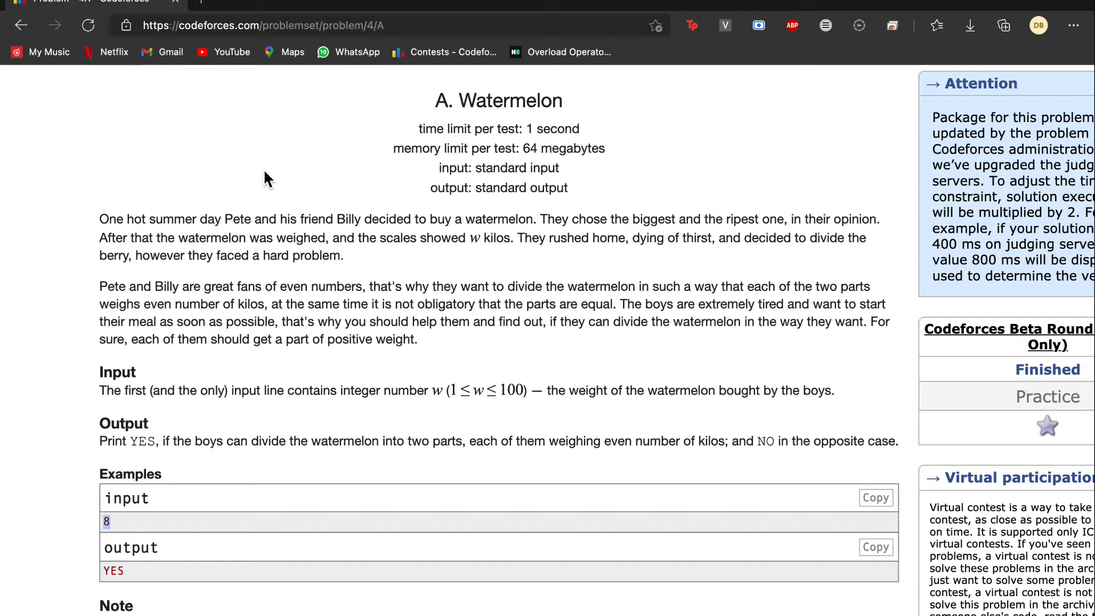
scroll(down, 3)
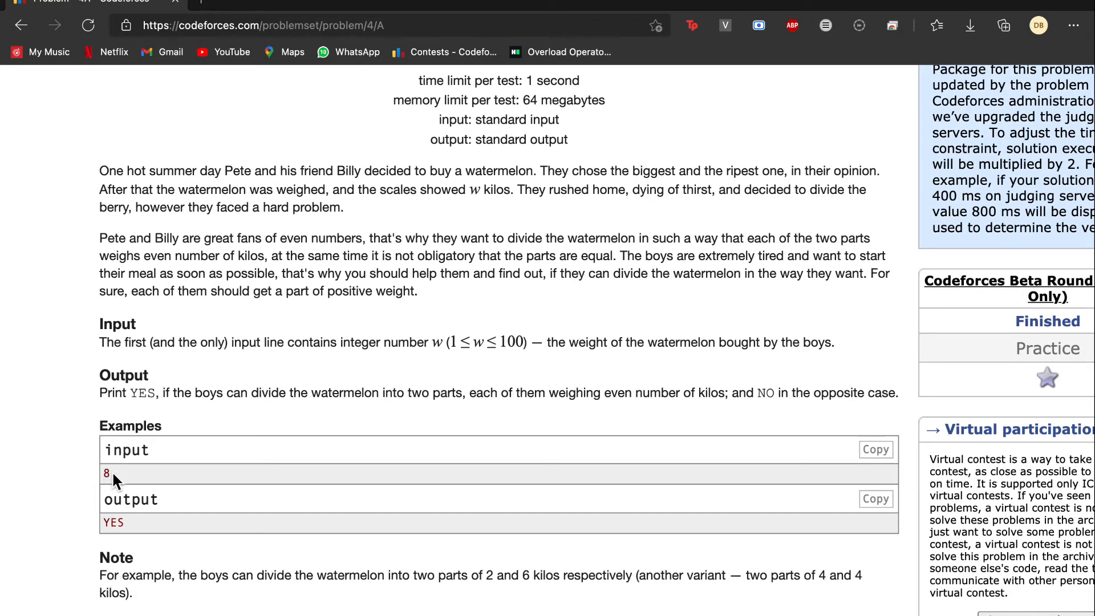
scroll(down, 3)
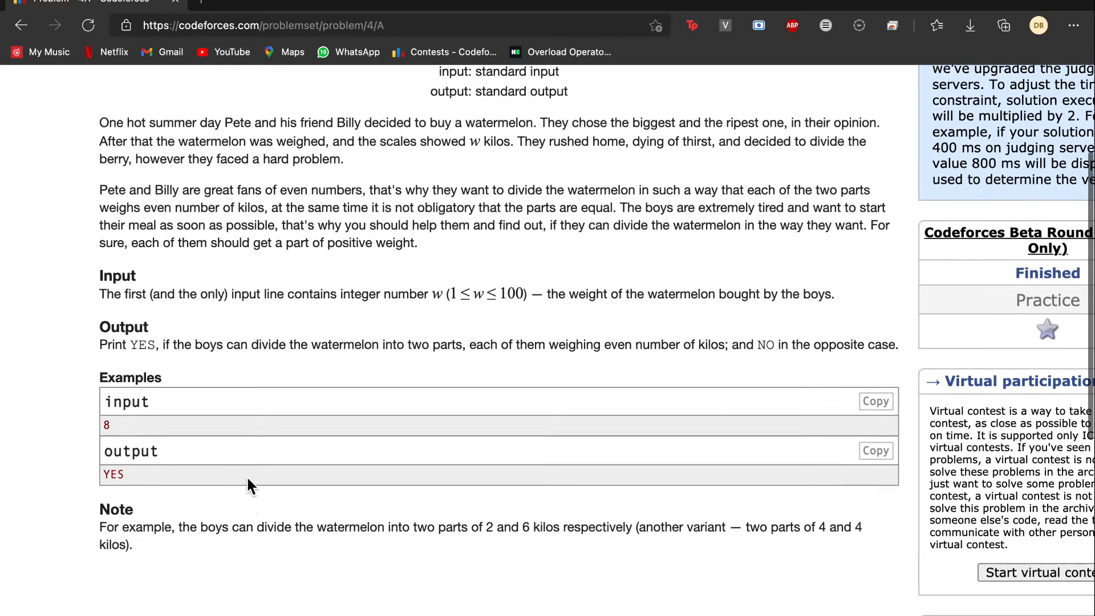
scroll(down, 3)
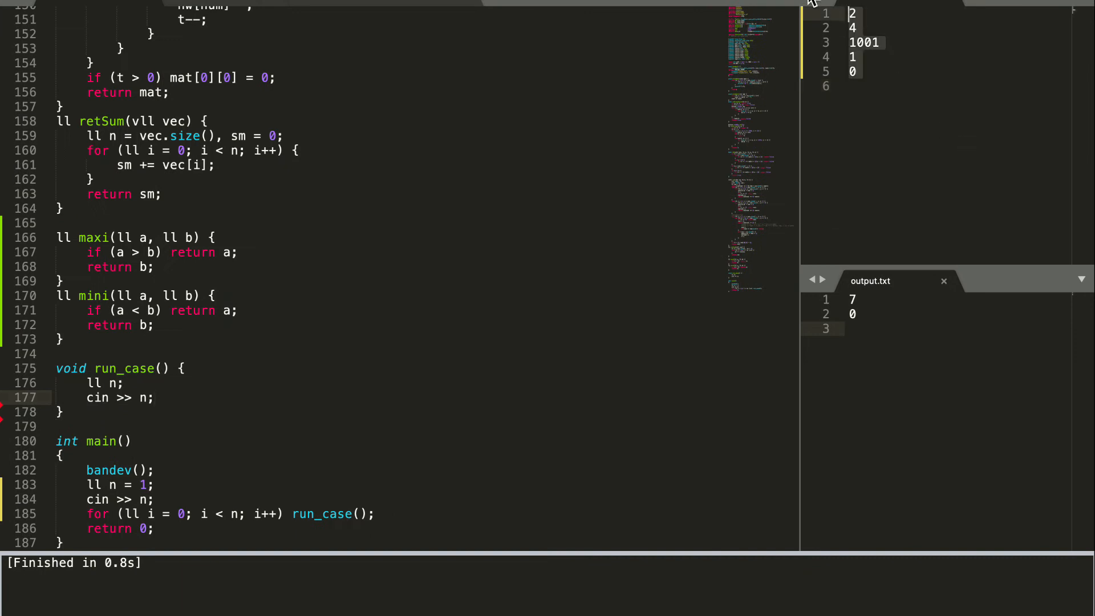
text(8)
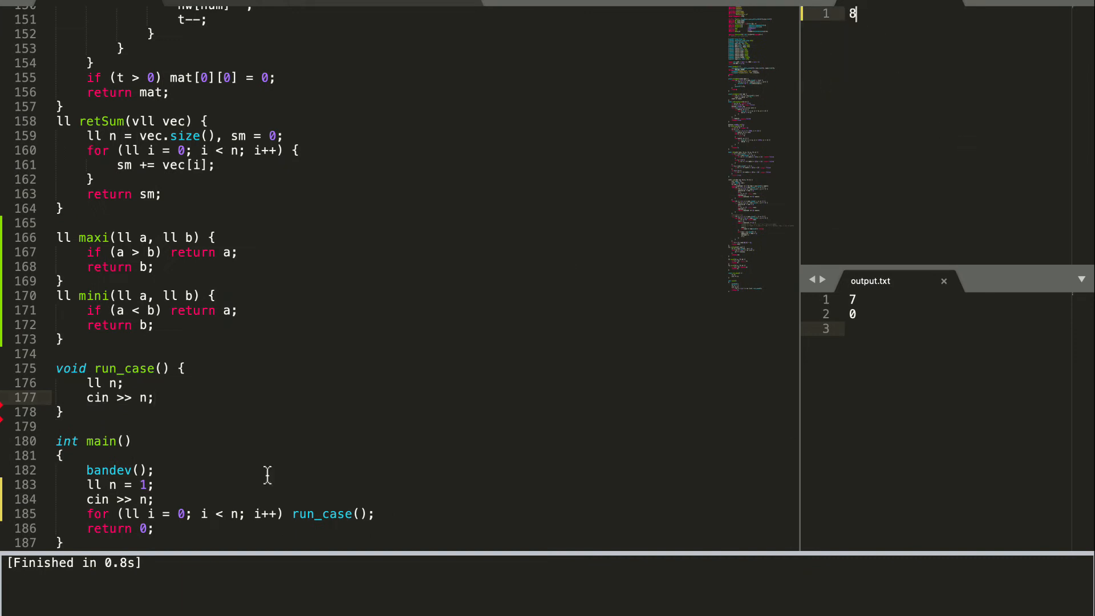
mouse_move(94, 398)
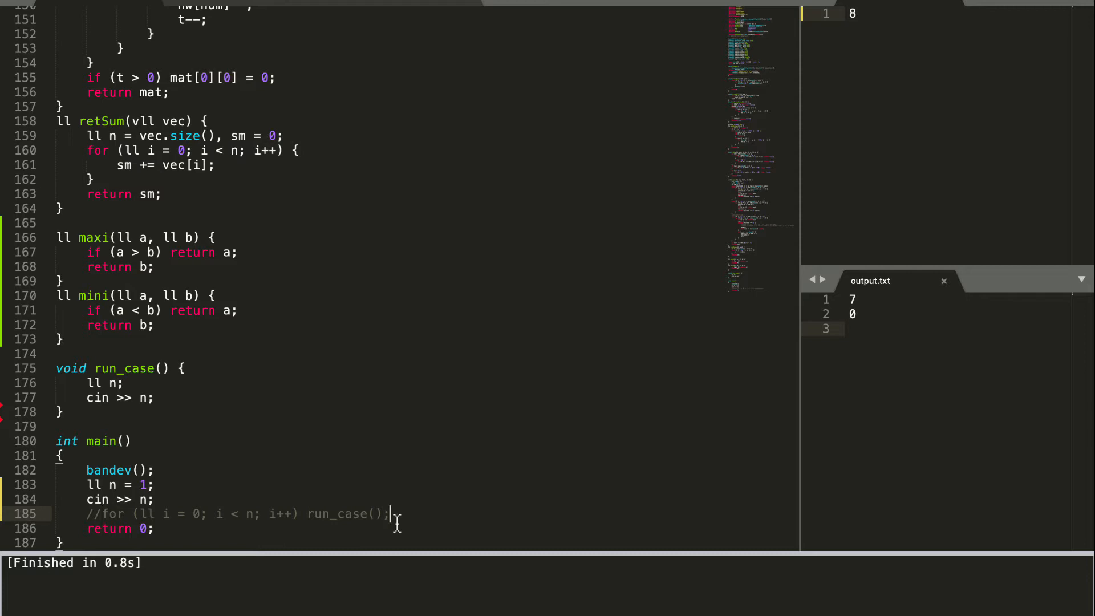
key(Enter)
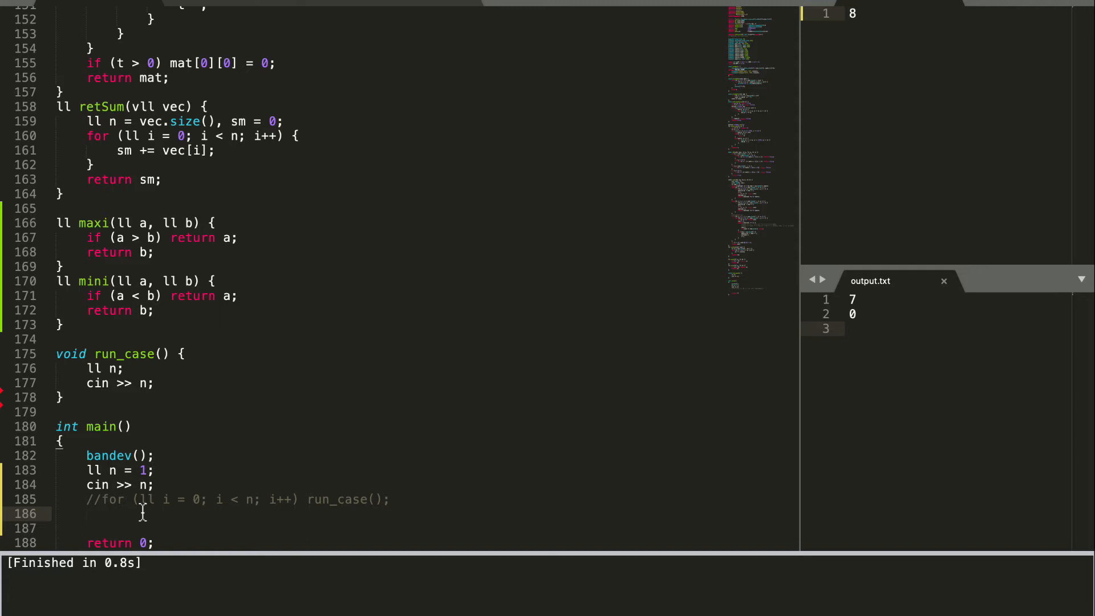
- Type scratch digits below the commented loop, keeping only a single 1 above return 0
text(1)
text(3)
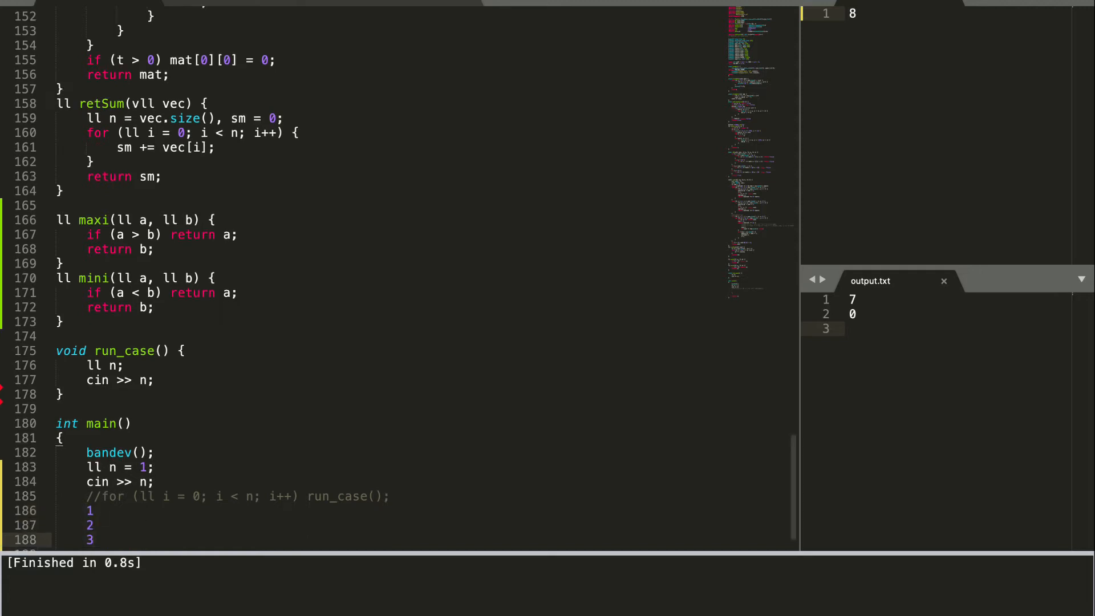
text(4)
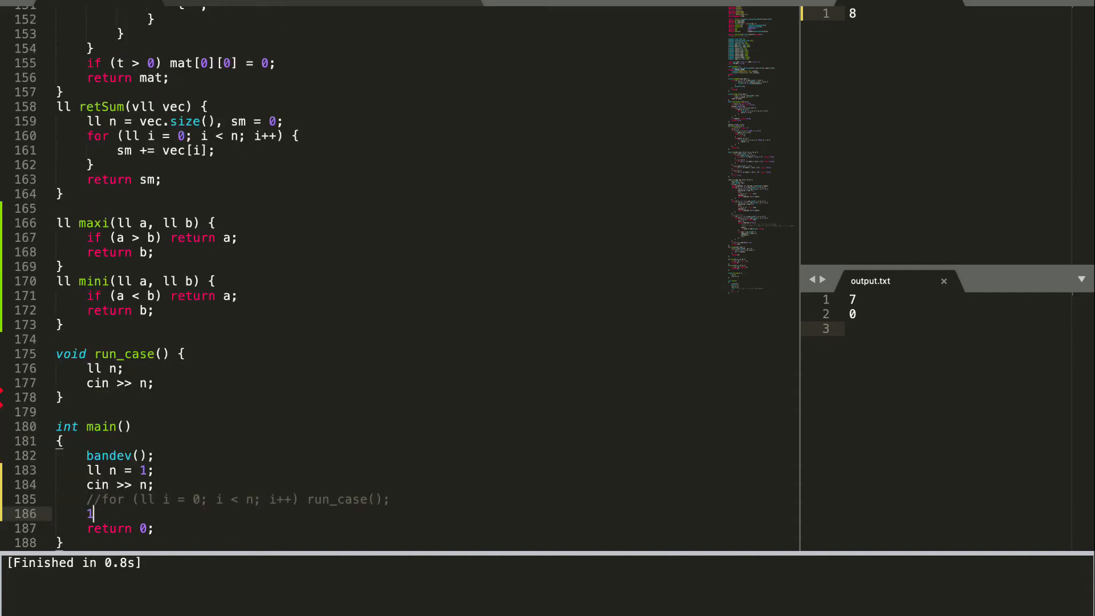
- Write the condition if(n%2==0 && n>2){ in main
text(if()
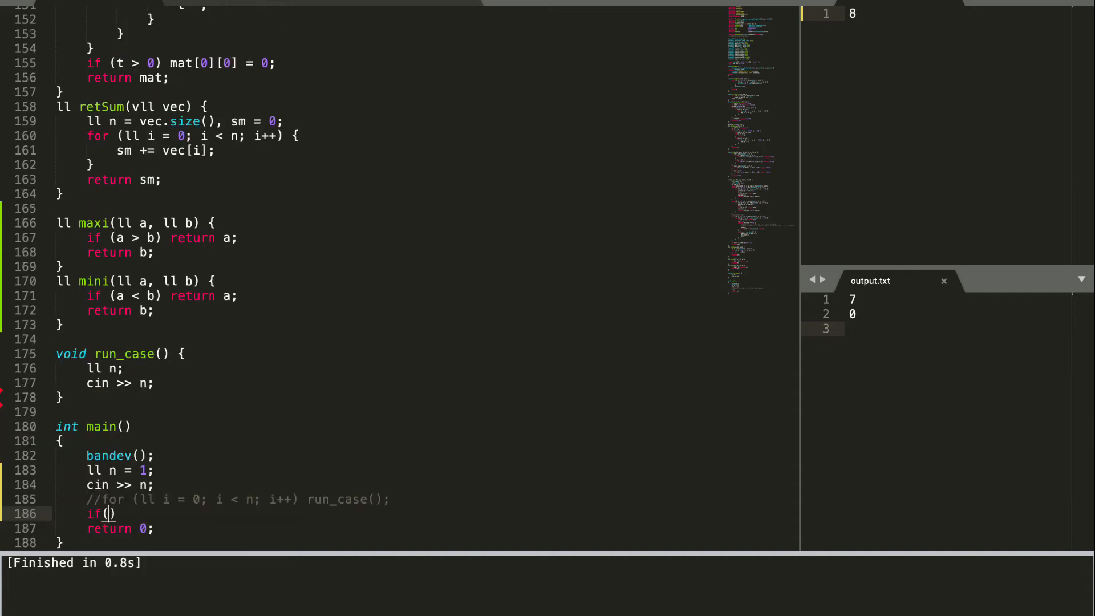
text(n%)
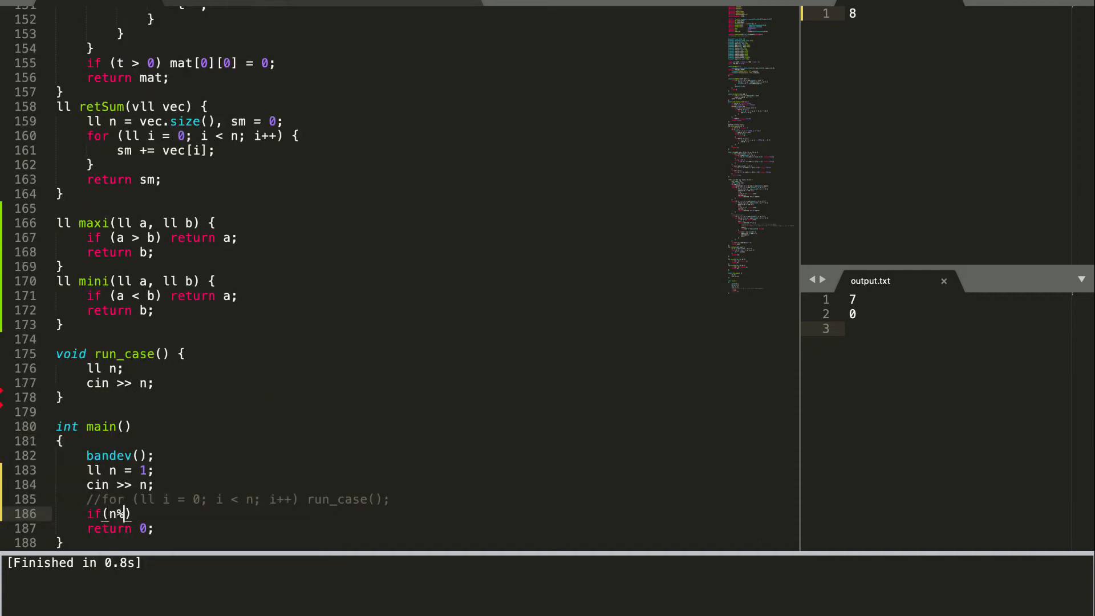
text(2)
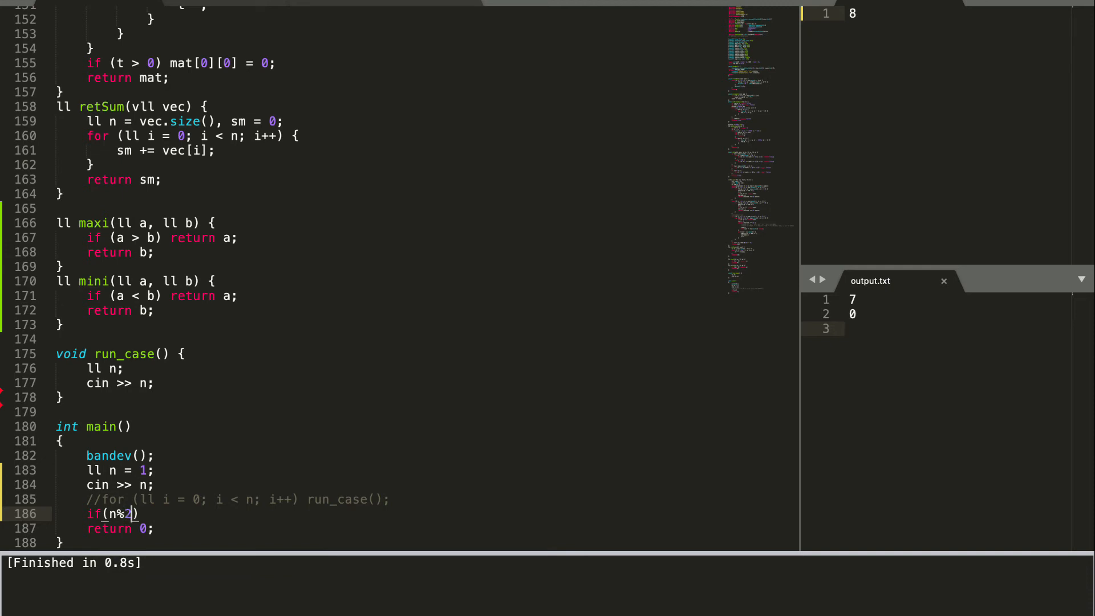
text(==)
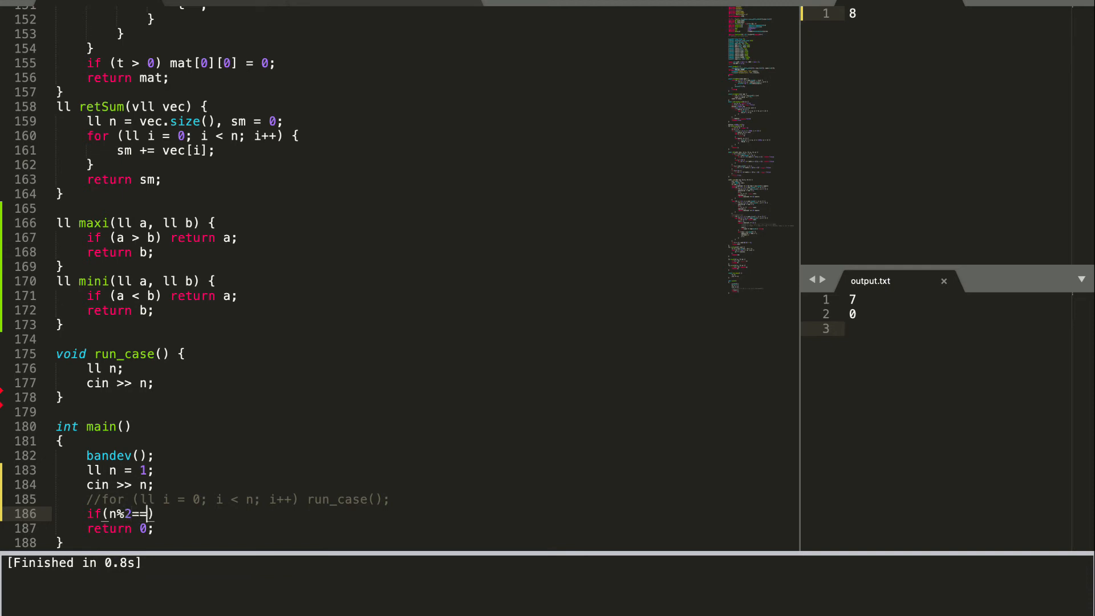
text(0 && n)
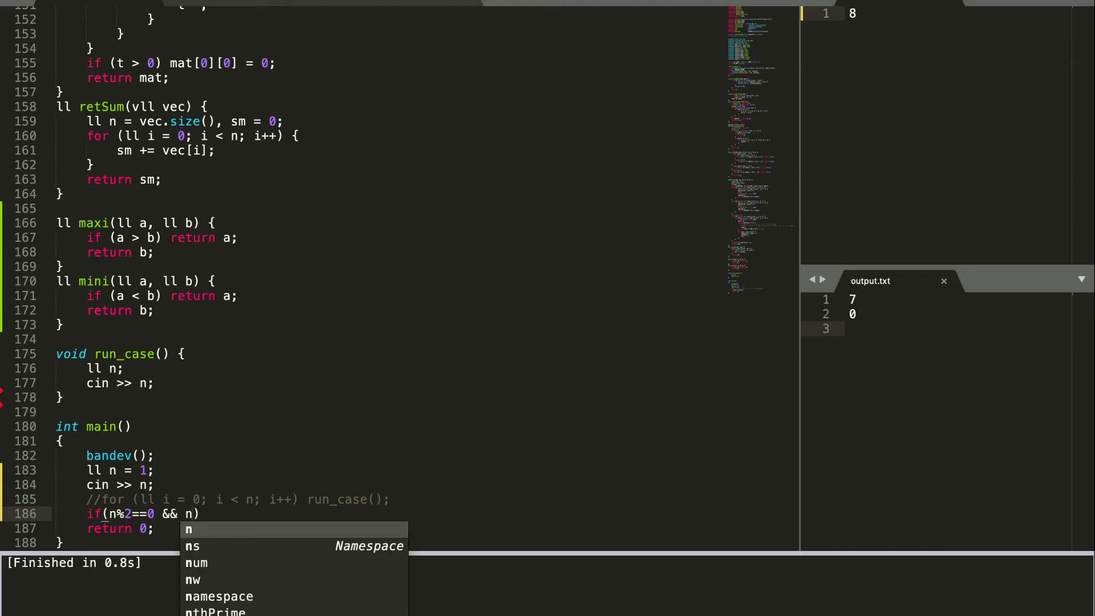
text(>2)
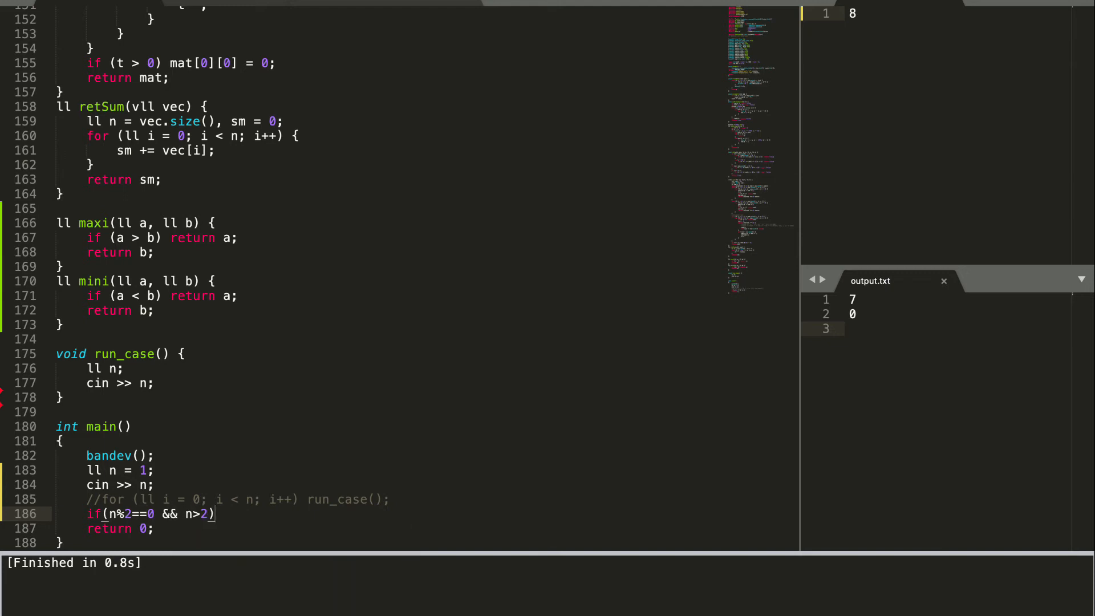
text({)
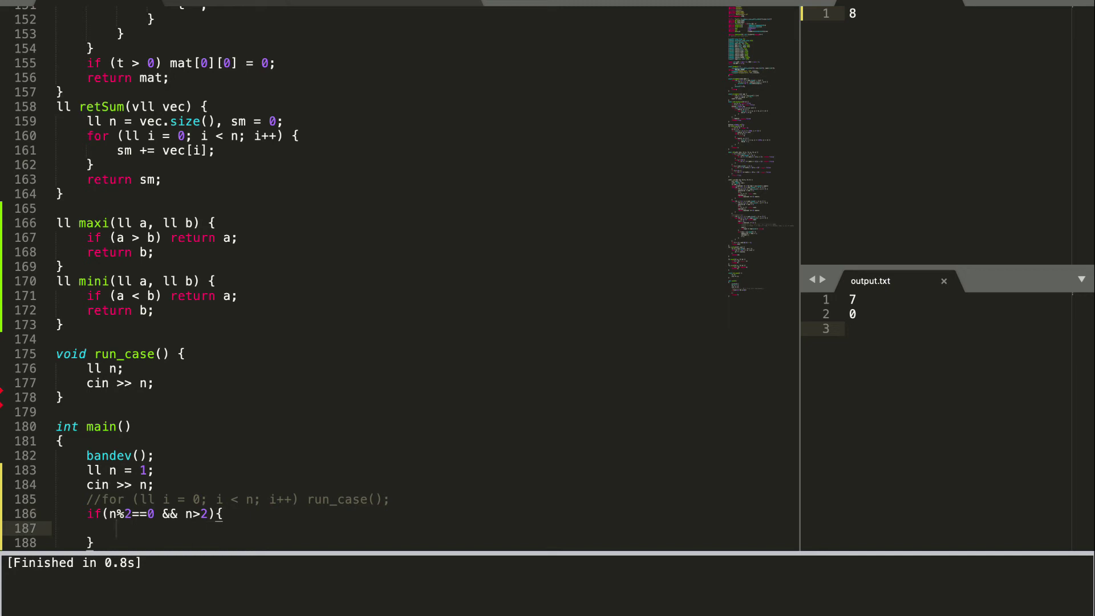
- Inside it print "YES"<<endl and return 0, then start cout<<"NO"<<endl below
text(coout<<)
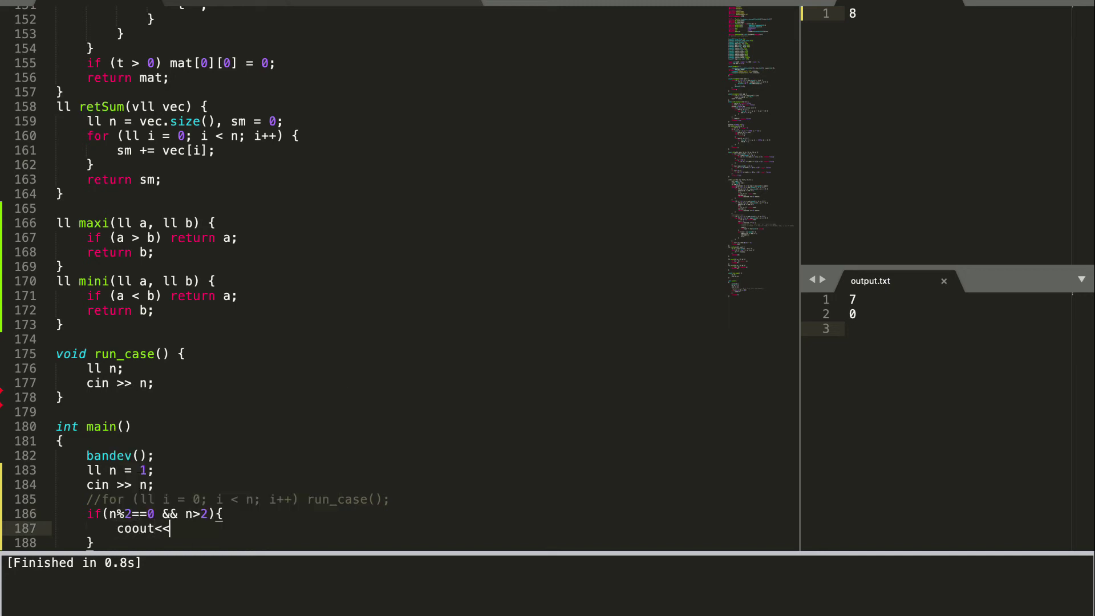
key(backspace)
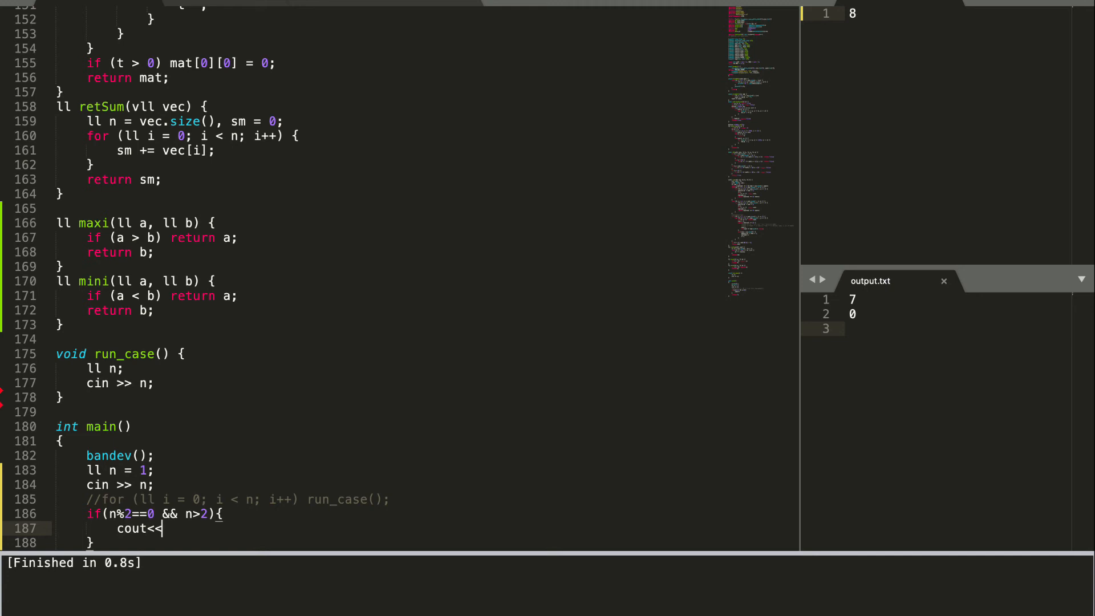
text("YES")
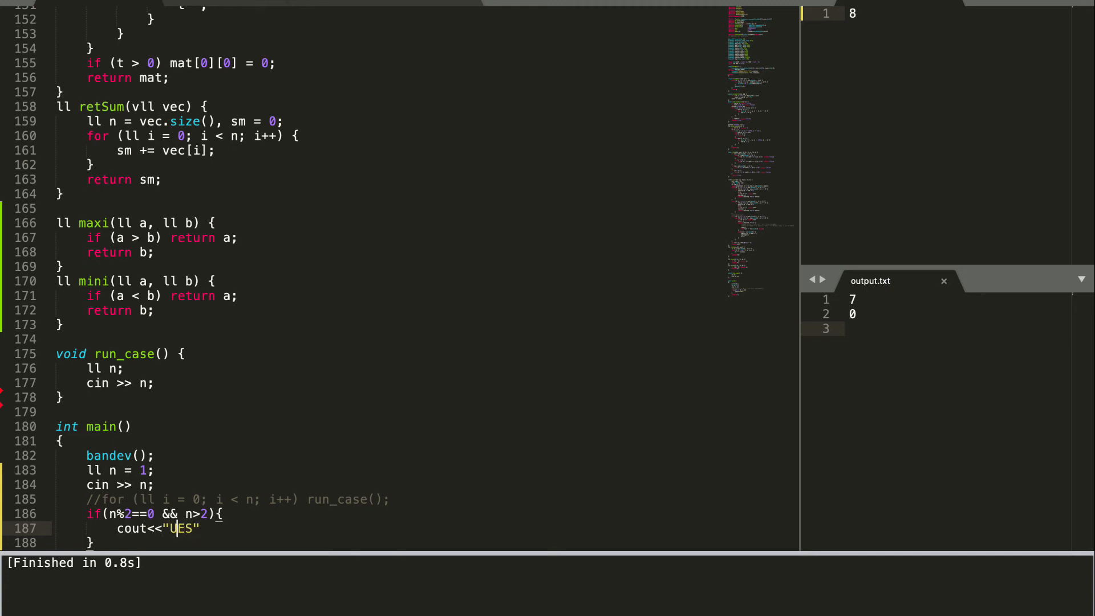
text(YES"<<)
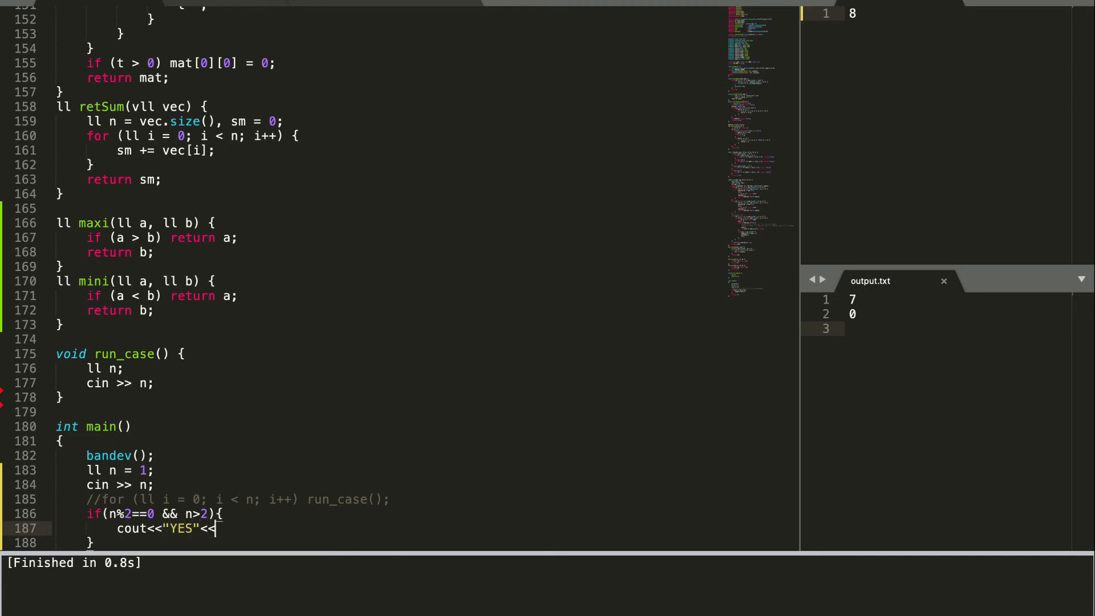
text(endl;)
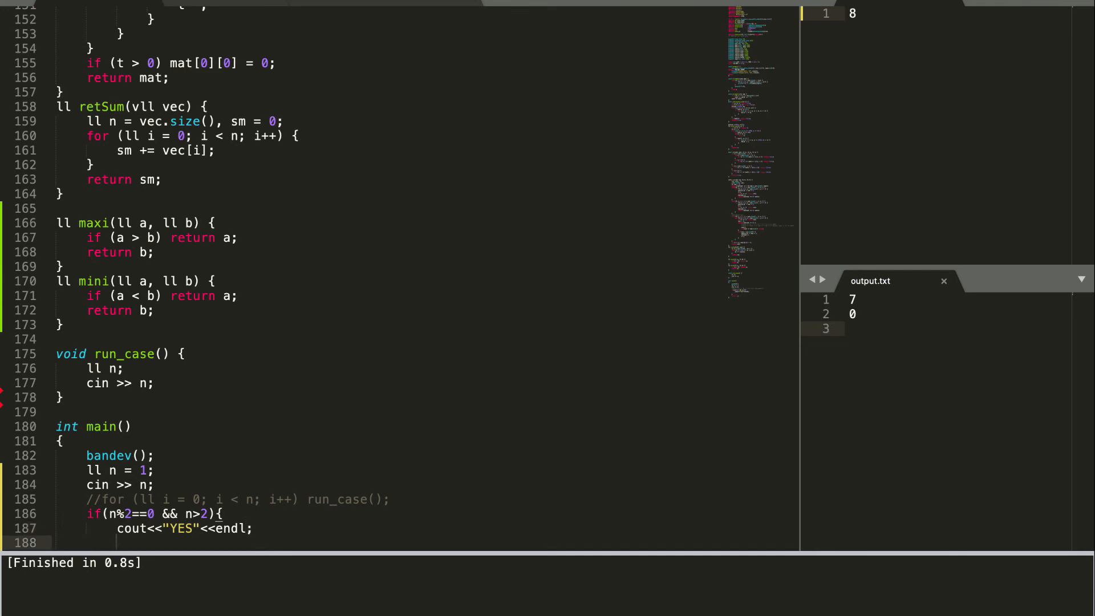
text(return;)
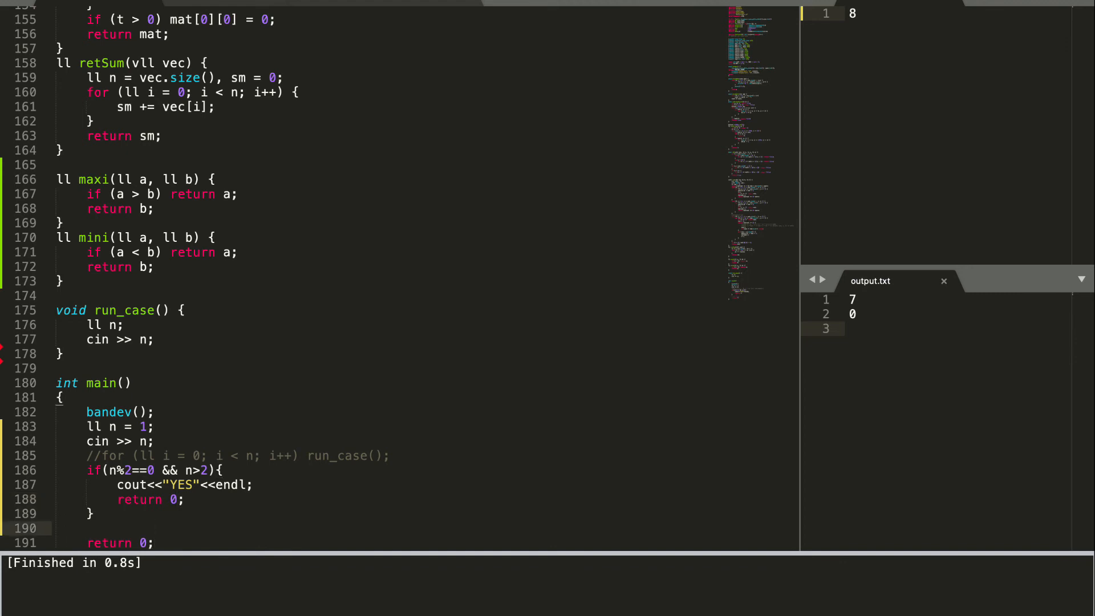
text(cout<<)
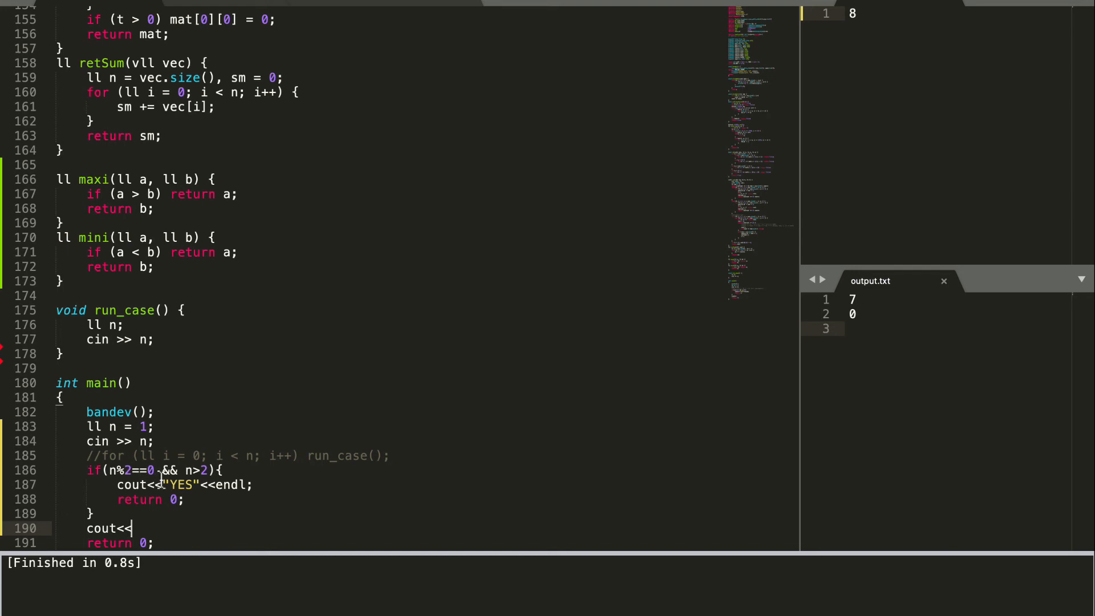
text("NO")
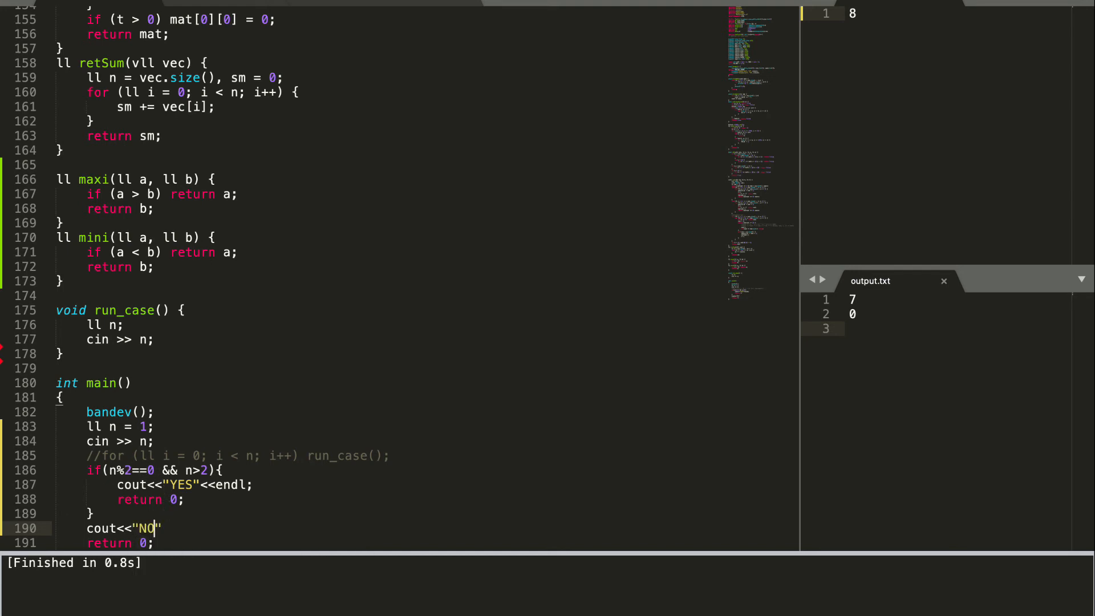
text(<<endl;)
click(966, 13)
text(1)
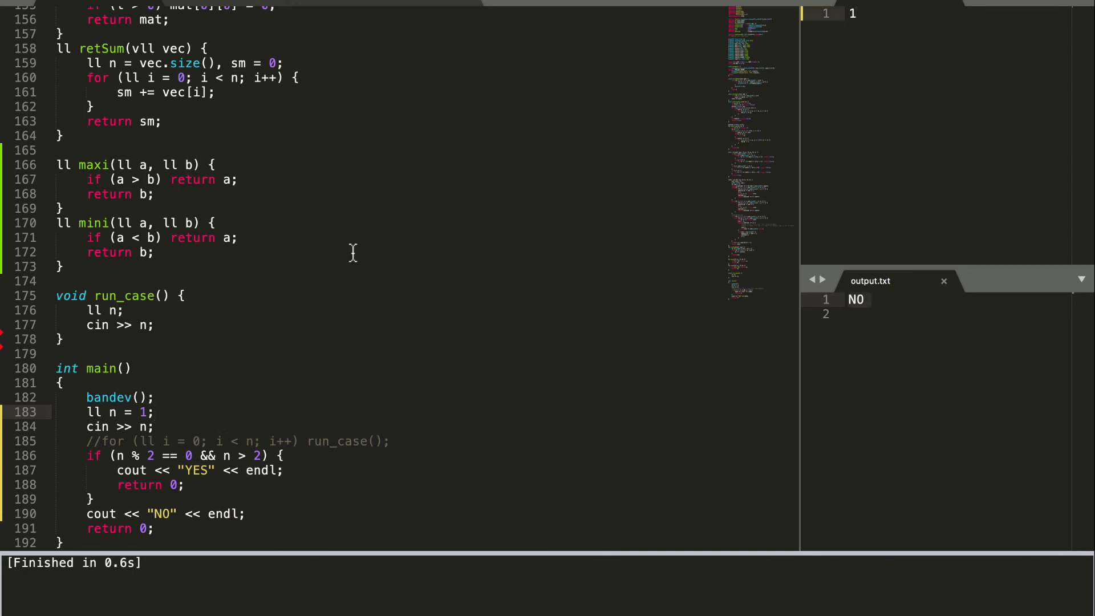
mouse_move(523, 219)
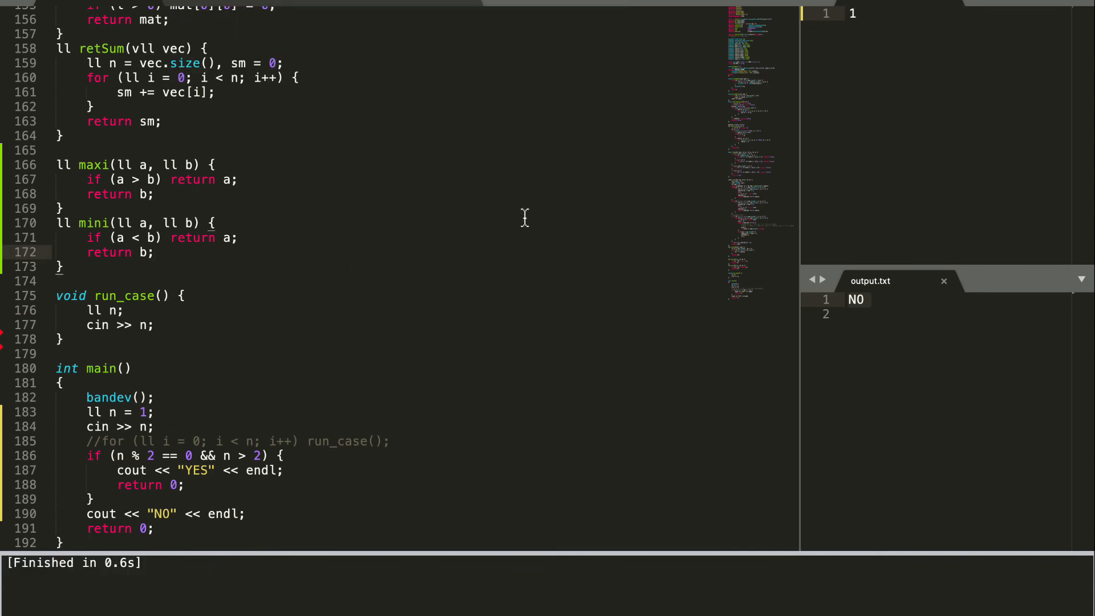
- Finish the NO line with endl;, tidy spacing, and build with Ctrl+B to check output
text(2)
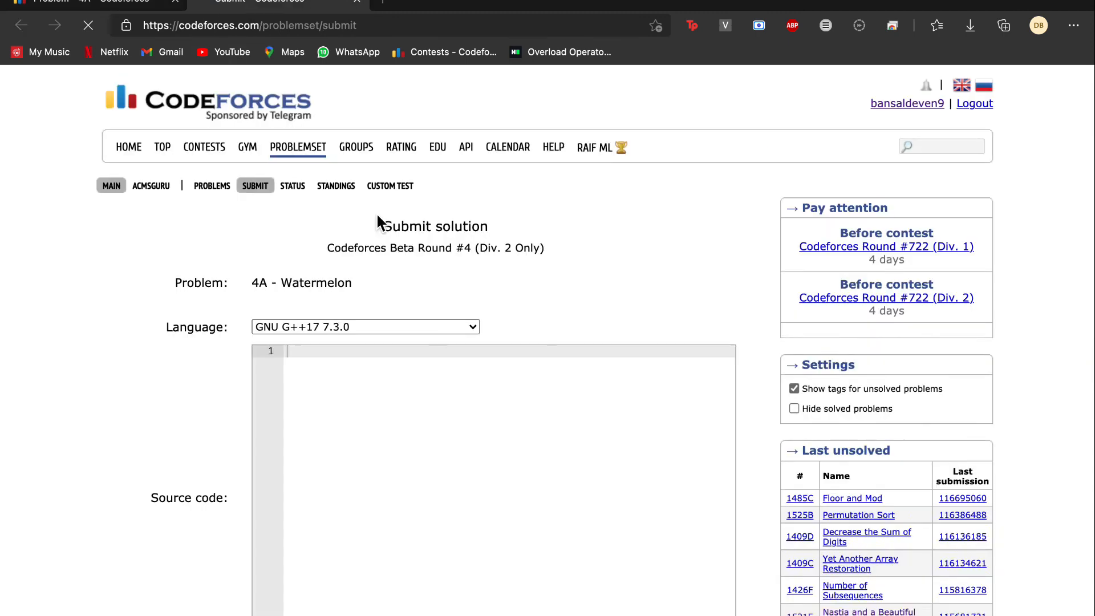
- Submit the Watermelon solution, see Accepted at 30 ms, and reopen the 4A problem statement
scroll(down, 3)
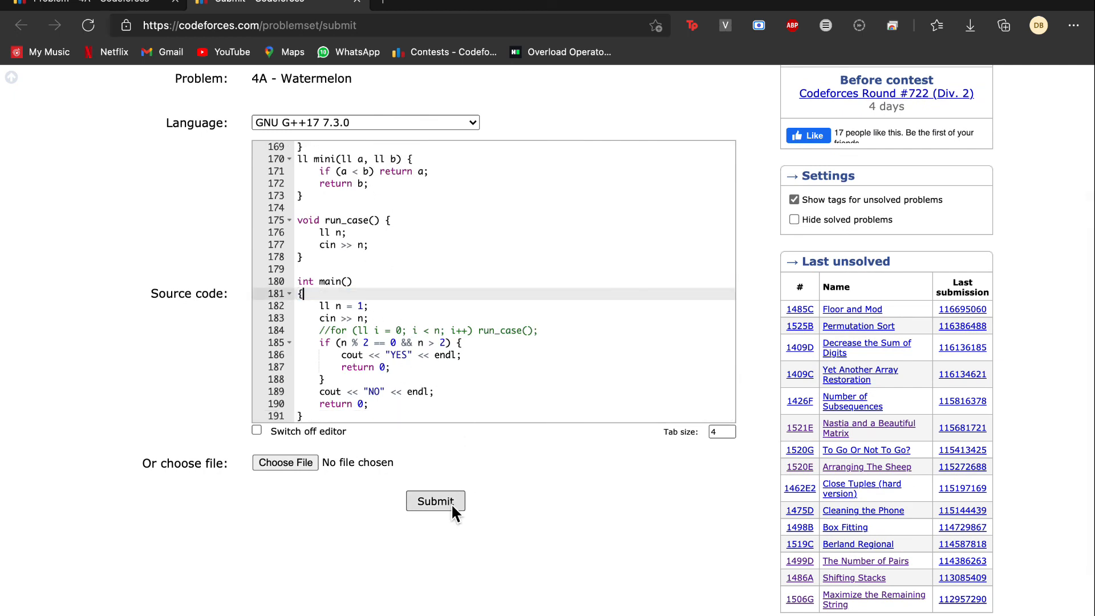
click(435, 500)
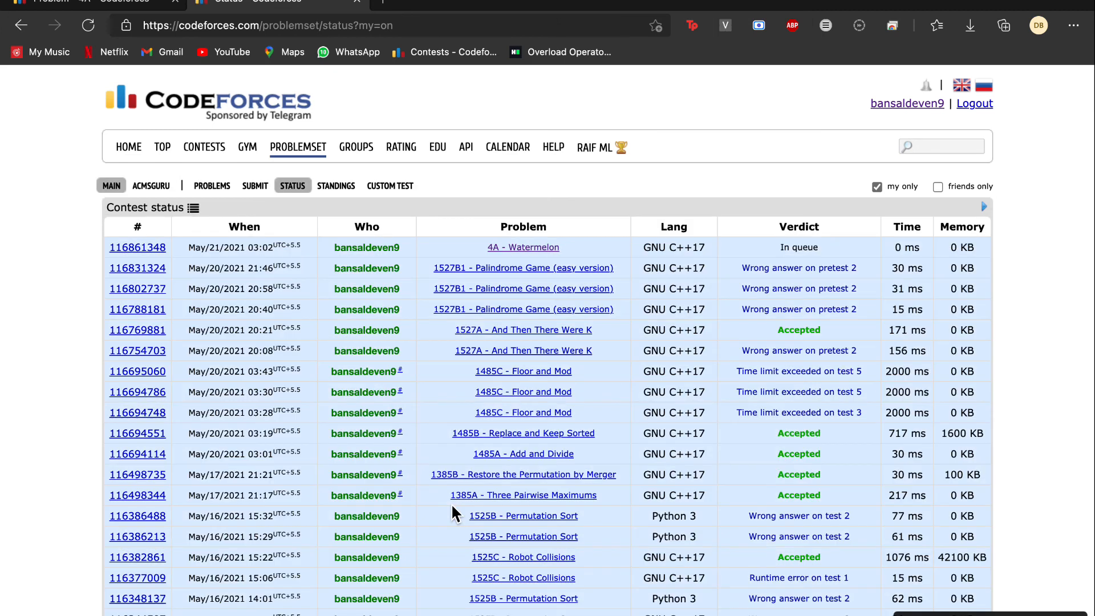
mouse_move(416, 321)
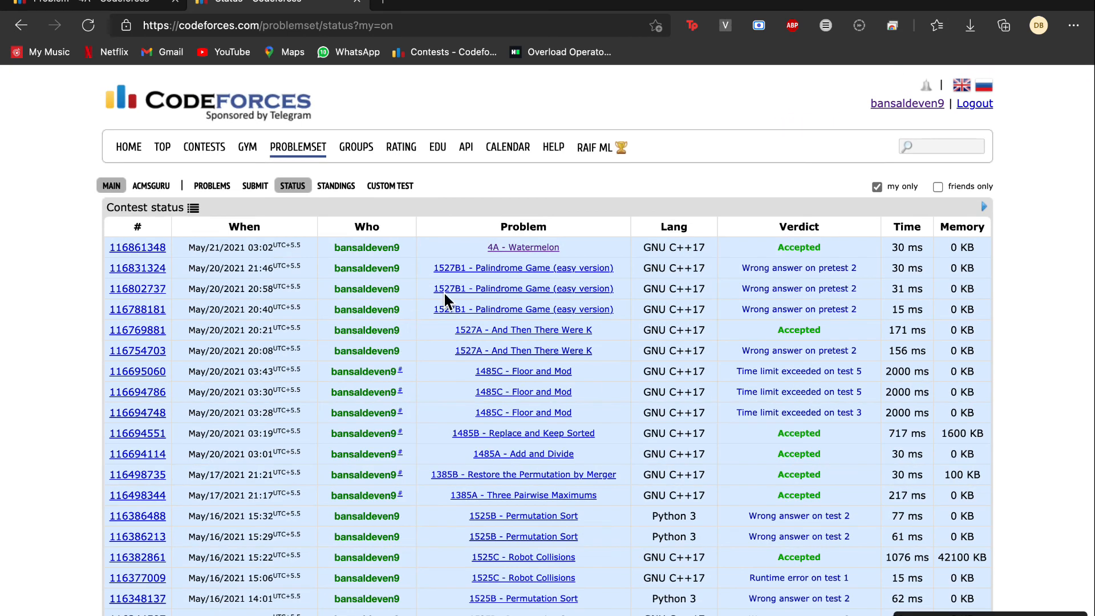
click(523, 247)
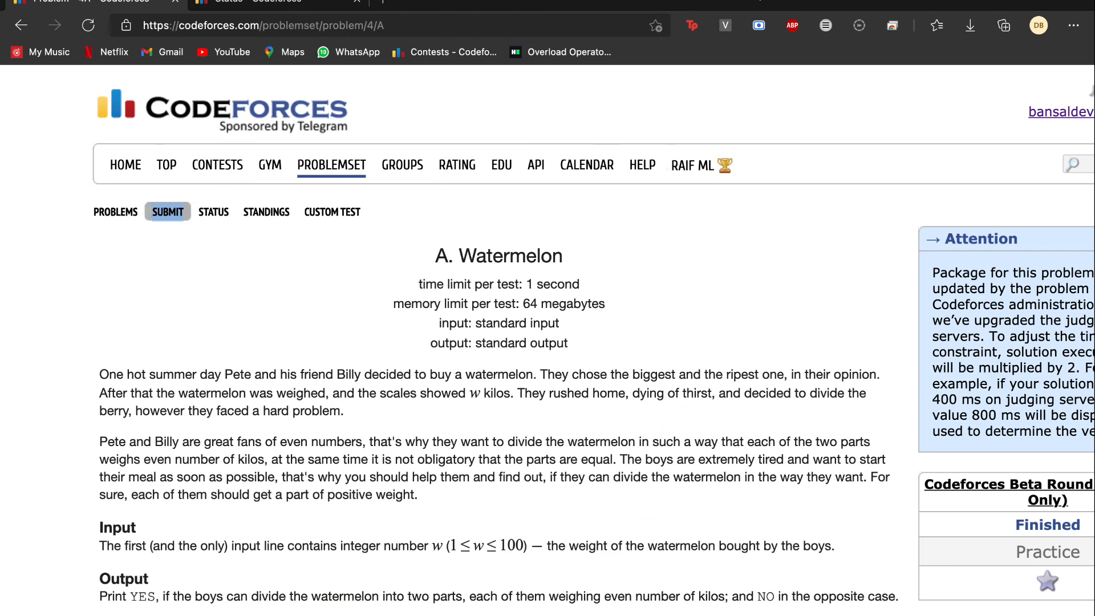